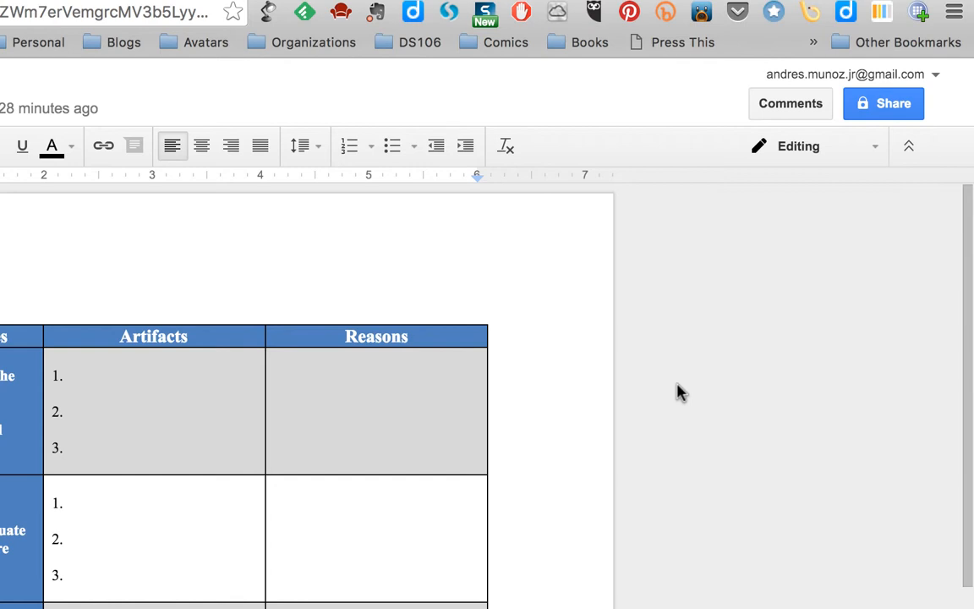
{"action": "mouse_move", "coordinate": [833, 318]}
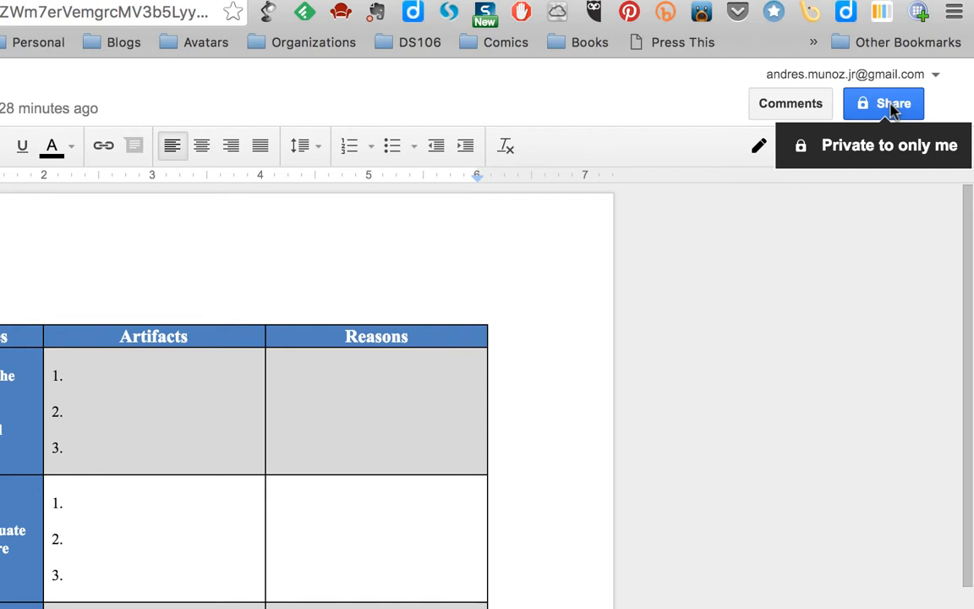
Open the Share dialog for the Essential Outcomes document.
{"action": "left_click", "coordinate": [883, 103]}
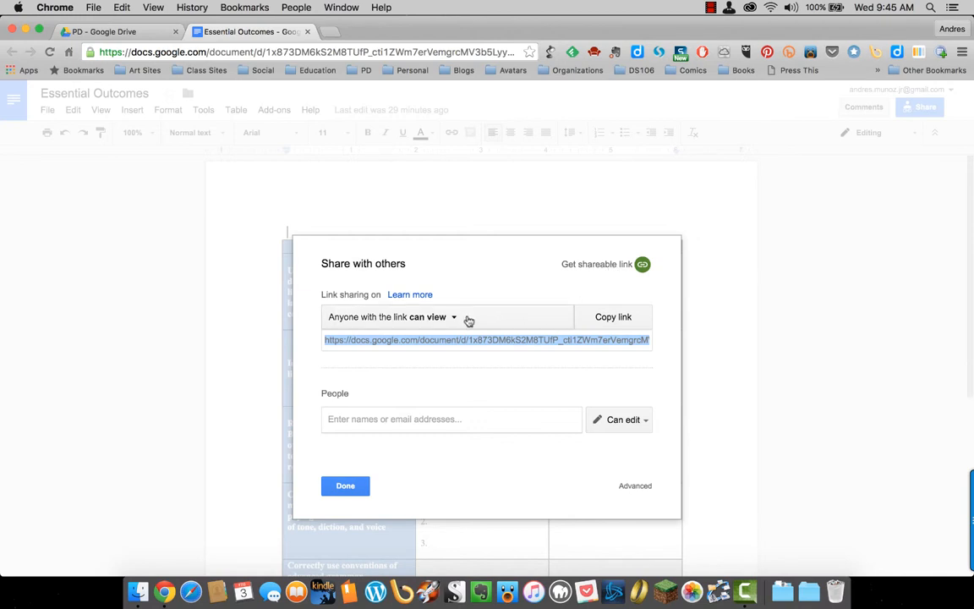
{"action": "mouse_move", "coordinate": [462, 322]}
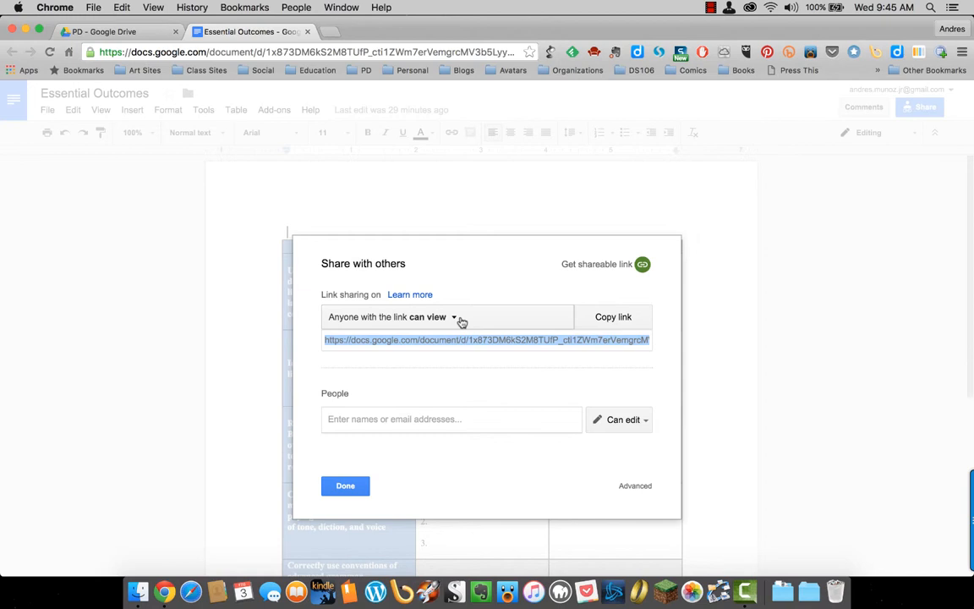
Expand the link access dropdown to show the edit, comment and view levels.
{"action": "left_click", "coordinate": [446, 316]}
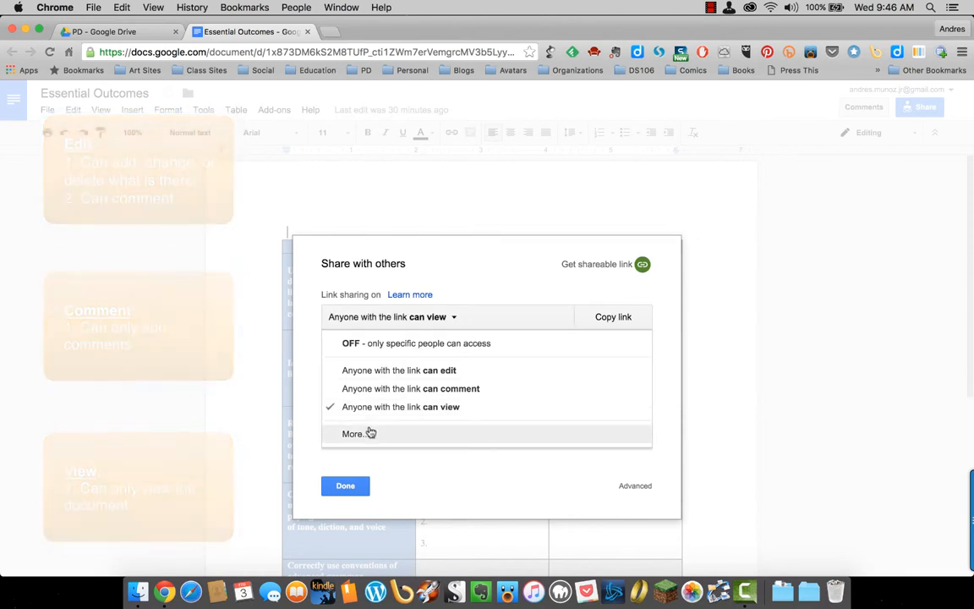
{"action": "left_click", "coordinate": [352, 434]}
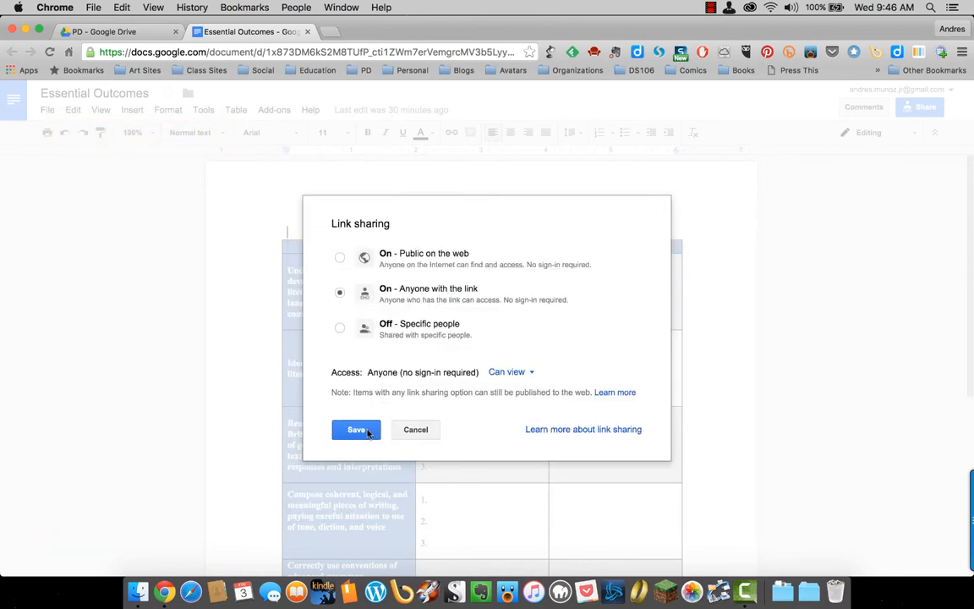
{"action": "mouse_move", "coordinate": [605, 310]}
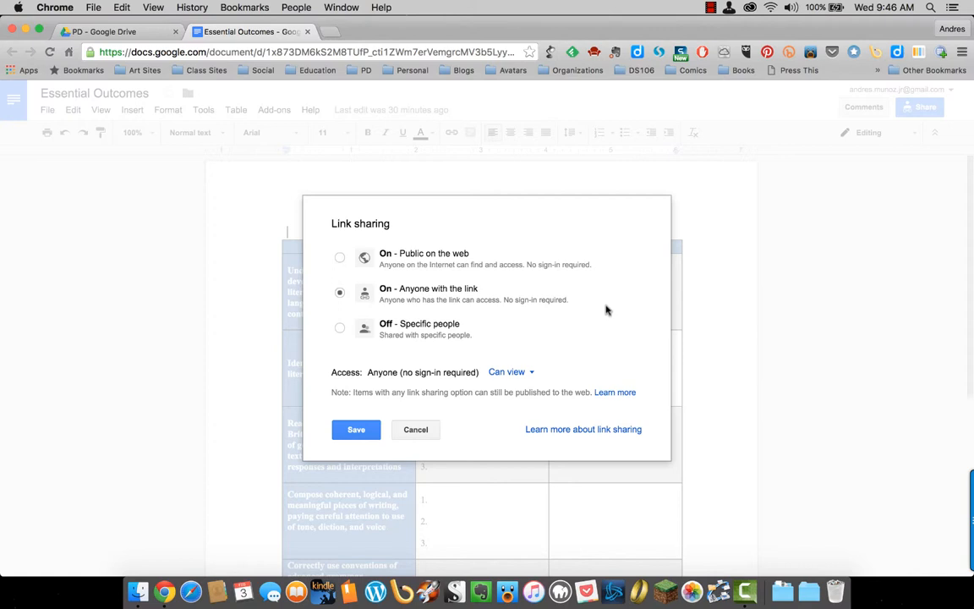
{"action": "mouse_move", "coordinate": [514, 243]}
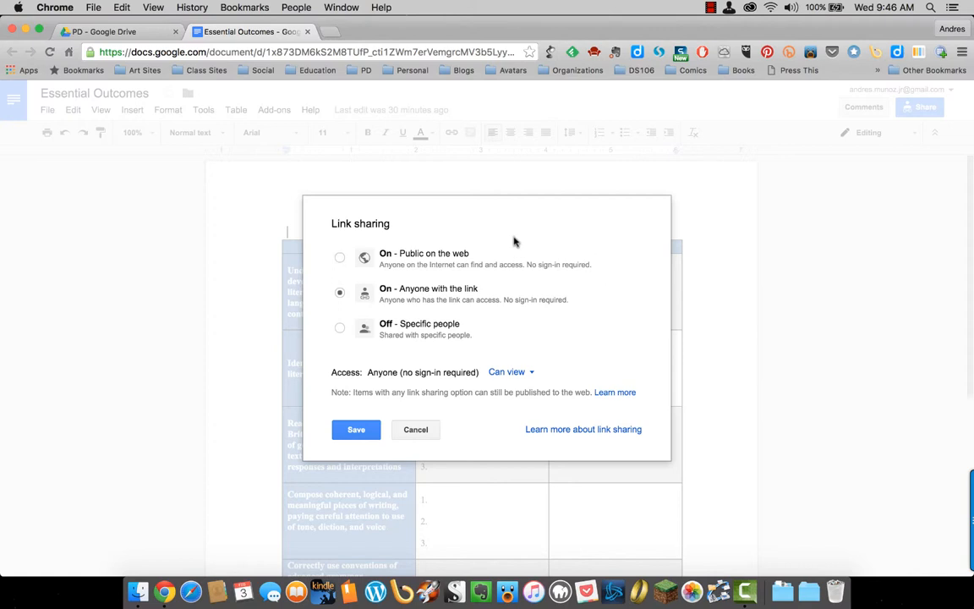
{"action": "mouse_move", "coordinate": [497, 256]}
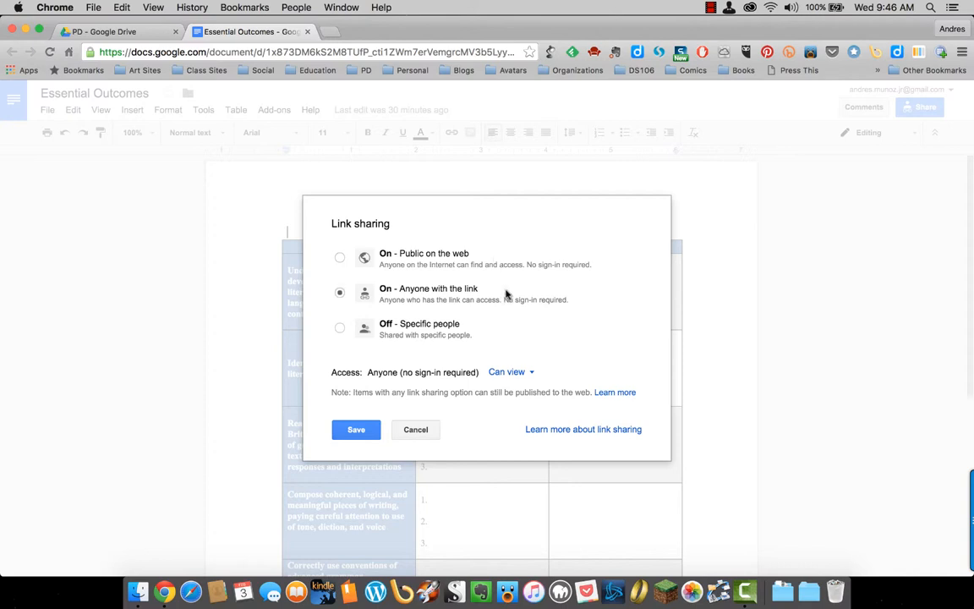
{"action": "mouse_move", "coordinate": [483, 333]}
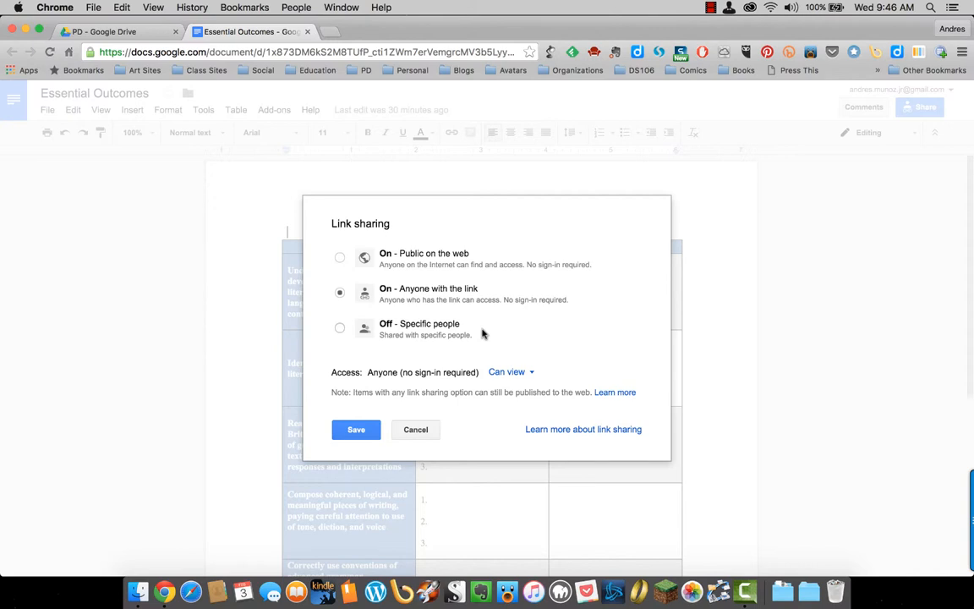
{"action": "left_click", "coordinate": [356, 429]}
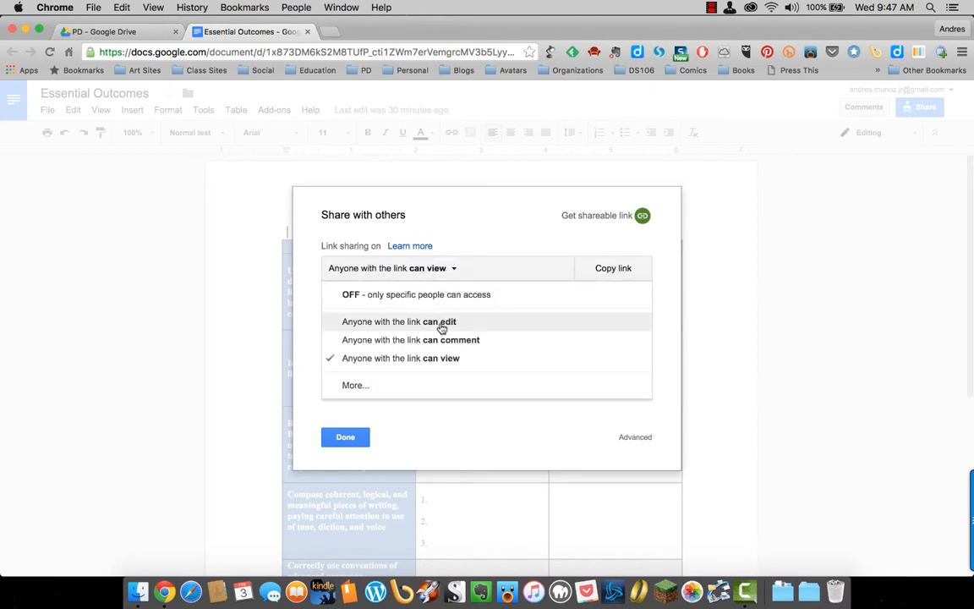
Set link access to 'Anyone with the link can edit' and keep invited people as editors.
{"action": "left_click", "coordinate": [439, 321]}
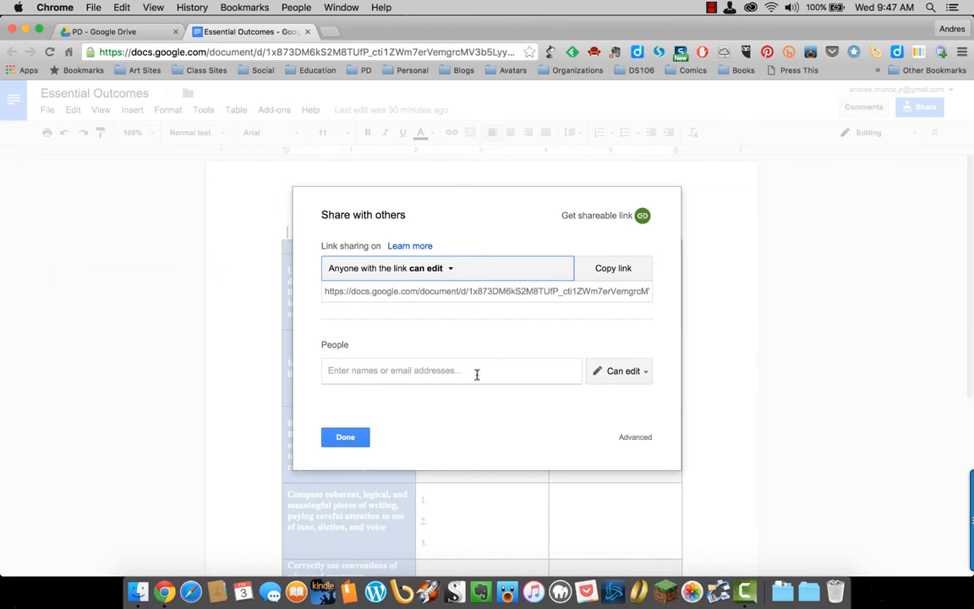
{"action": "left_click", "coordinate": [623, 370]}
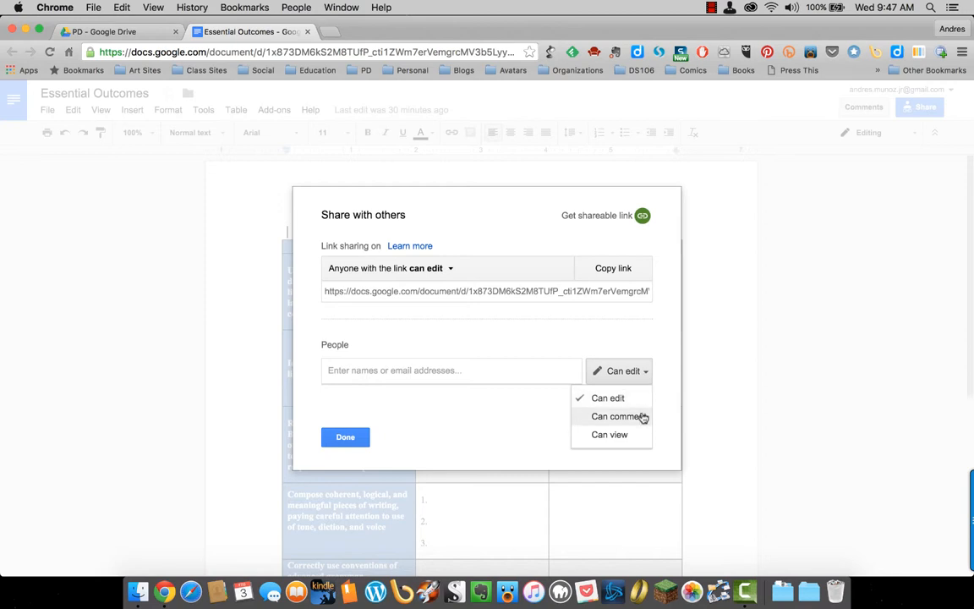
{"action": "left_click", "coordinate": [609, 433]}
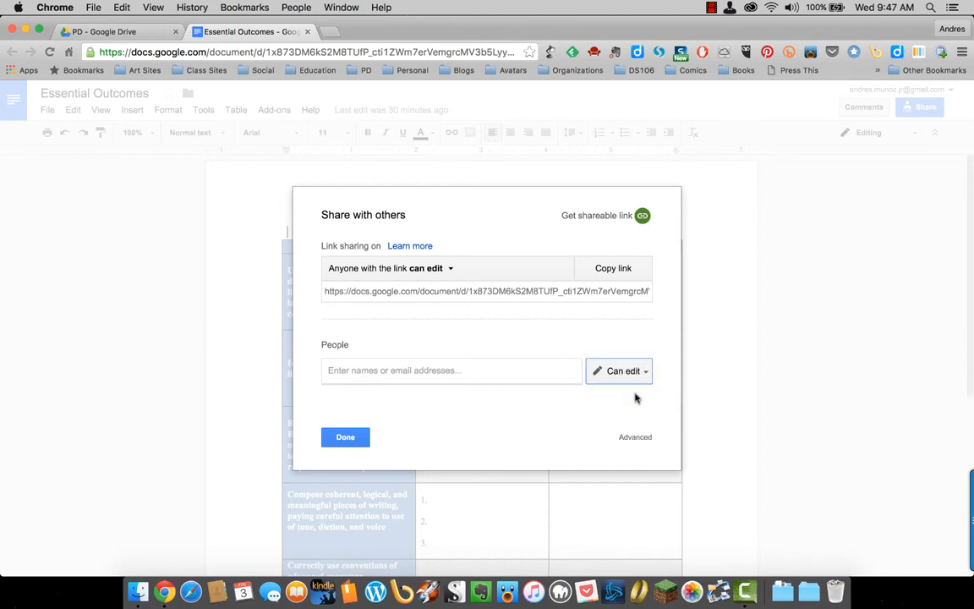
{"action": "mouse_move", "coordinate": [592, 425]}
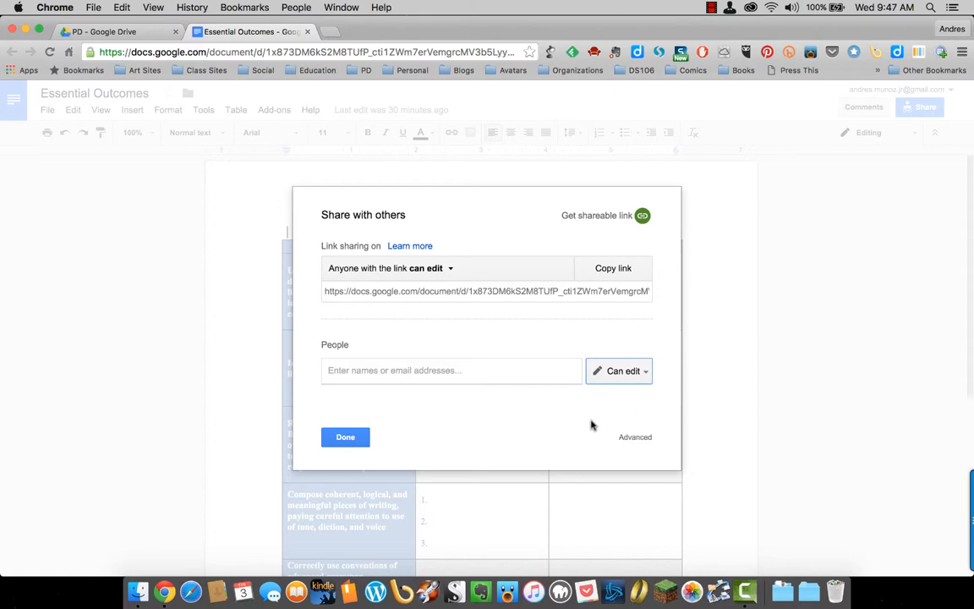
Confirm the anyone-with-the-link editing access with Done and return to the document.
{"action": "left_click", "coordinate": [345, 437]}
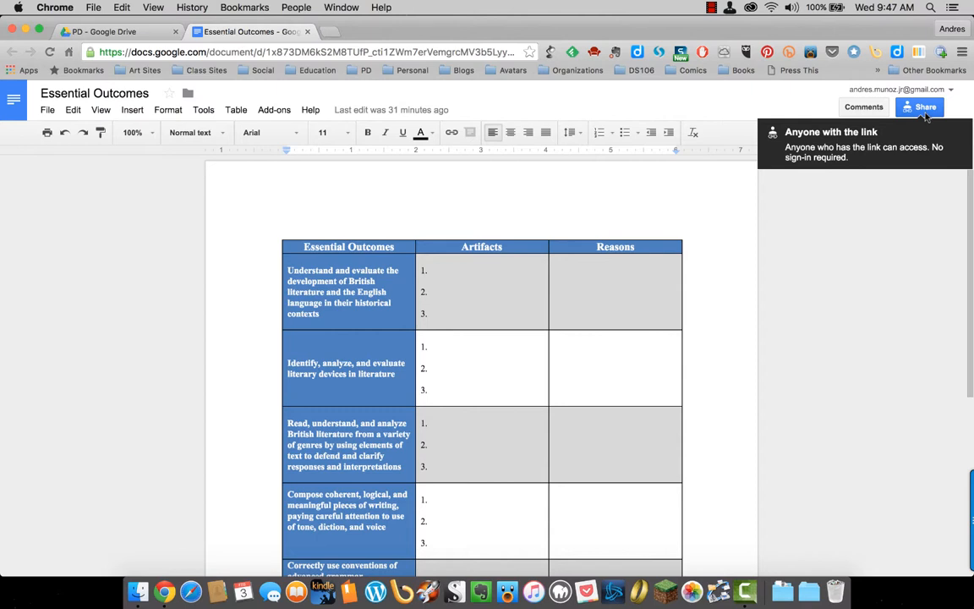
Reopen sharing and go to the Advanced sharing settings.
{"action": "left_click", "coordinate": [920, 106]}
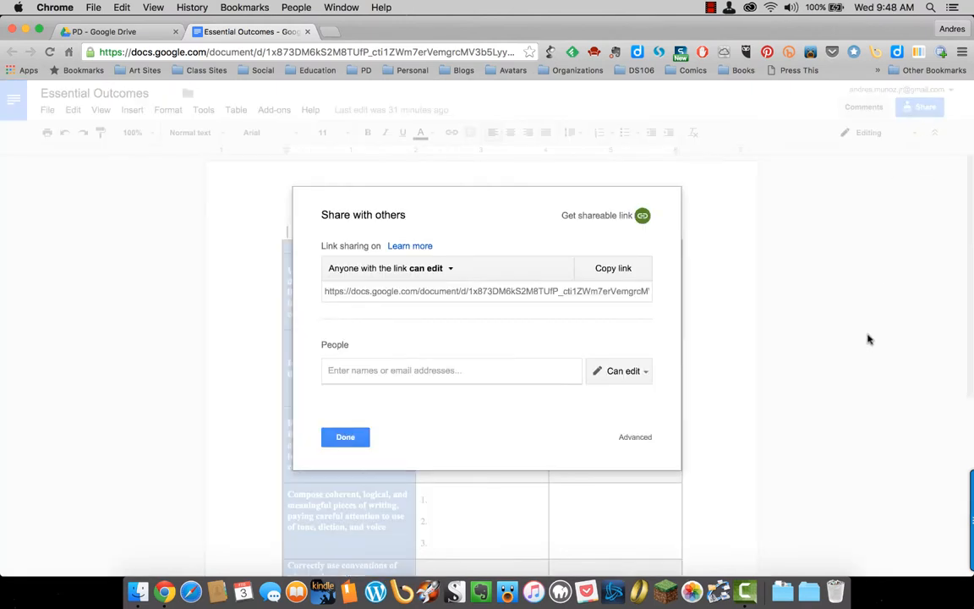
{"action": "mouse_move", "coordinate": [756, 458]}
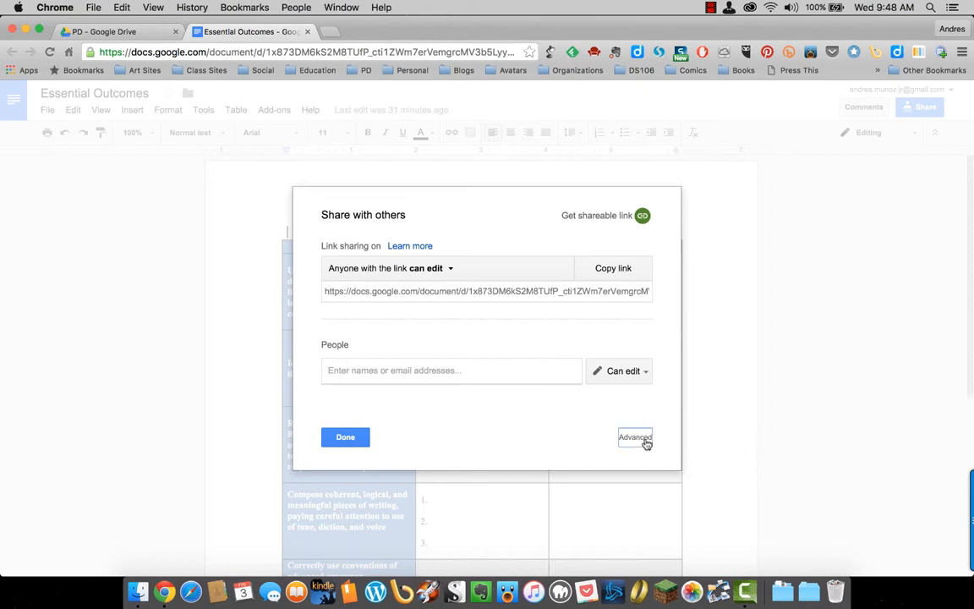
{"action": "left_click", "coordinate": [634, 437]}
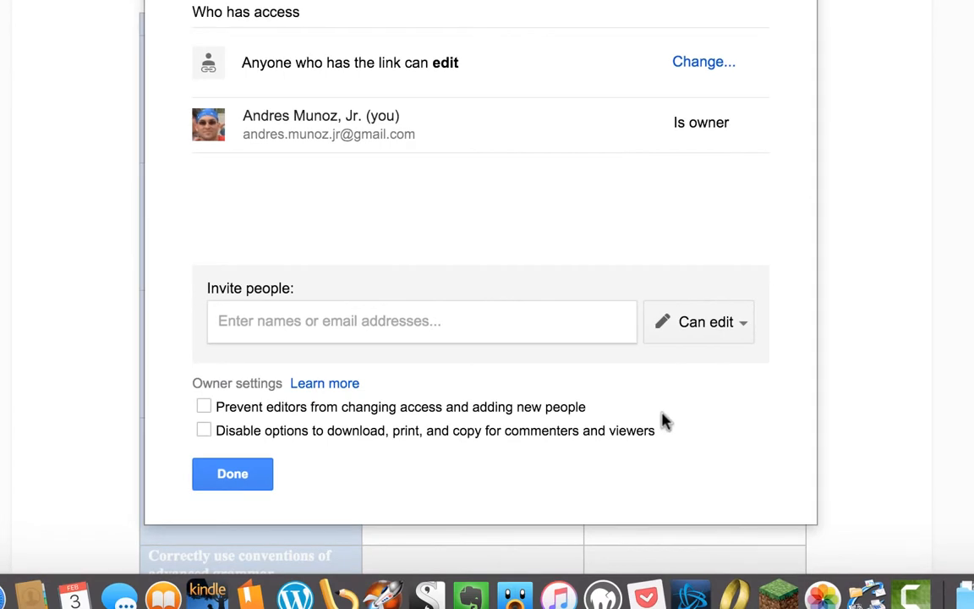
{"action": "mouse_move", "coordinate": [663, 419]}
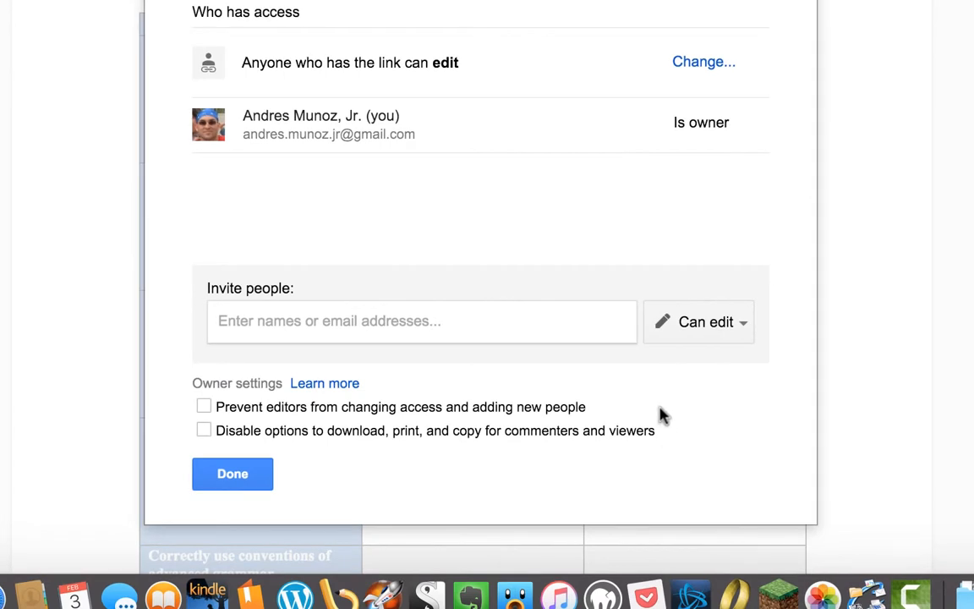
{"action": "mouse_move", "coordinate": [247, 422]}
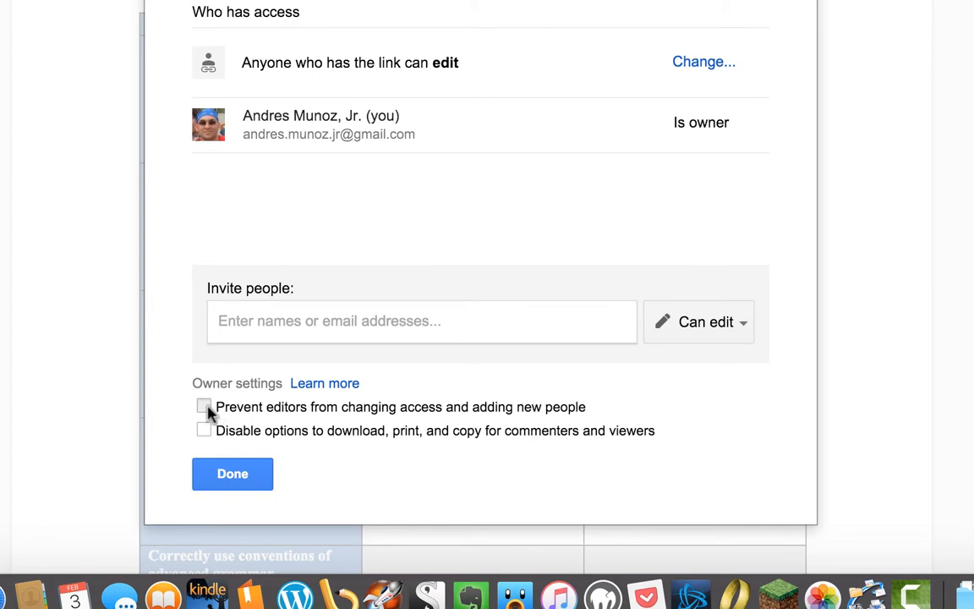
Enable 'Prevent editors from changing access and adding new people', leave downloading allowed, and save.
{"action": "left_click", "coordinate": [204, 406]}
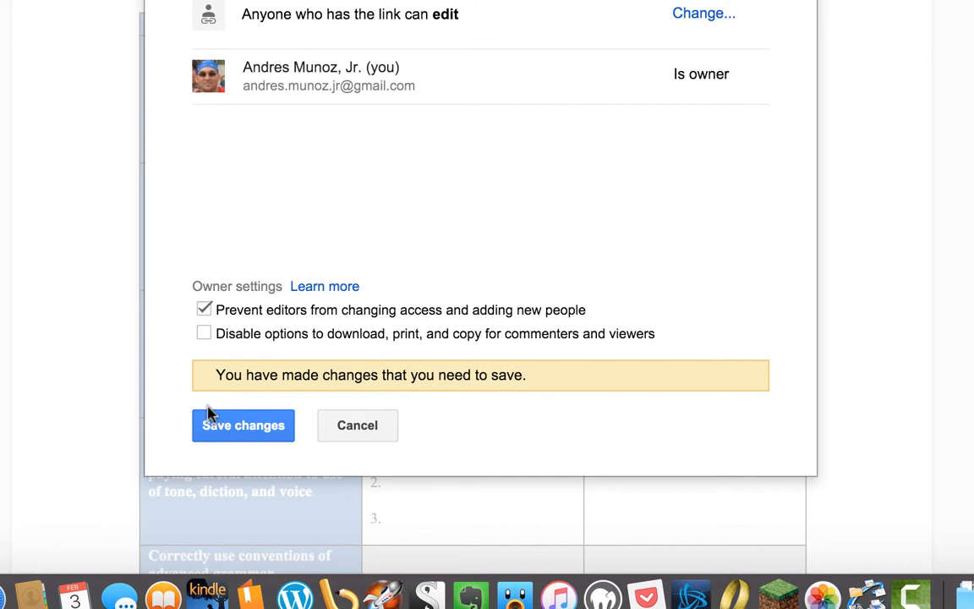
{"action": "mouse_move", "coordinate": [815, 296]}
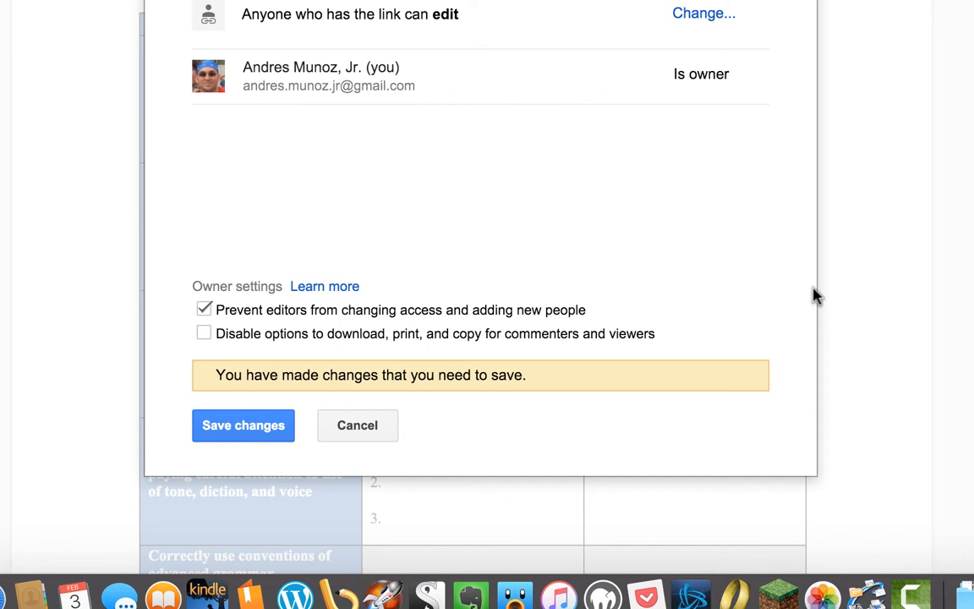
{"action": "left_click", "coordinate": [203, 332]}
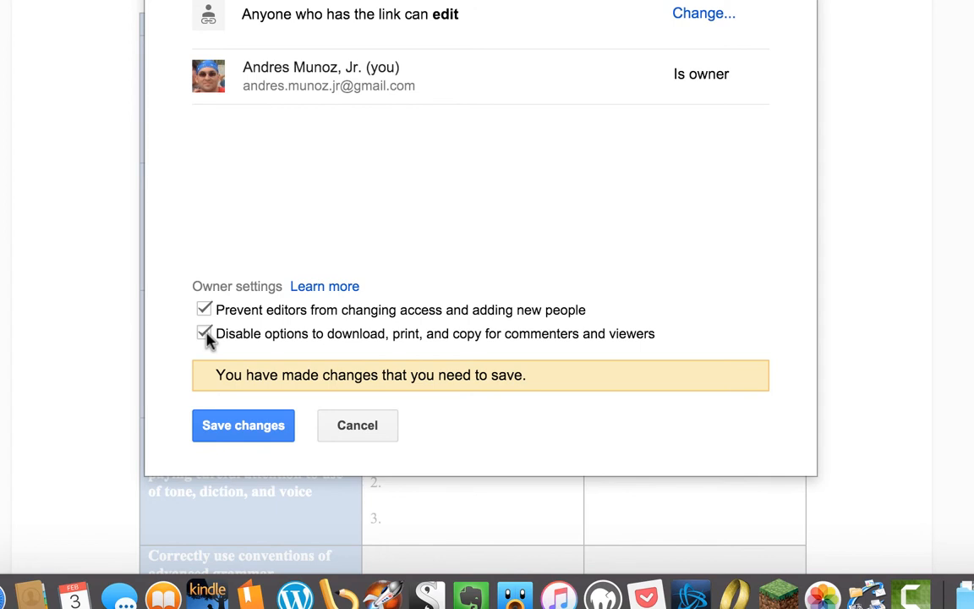
{"action": "left_click", "coordinate": [204, 333]}
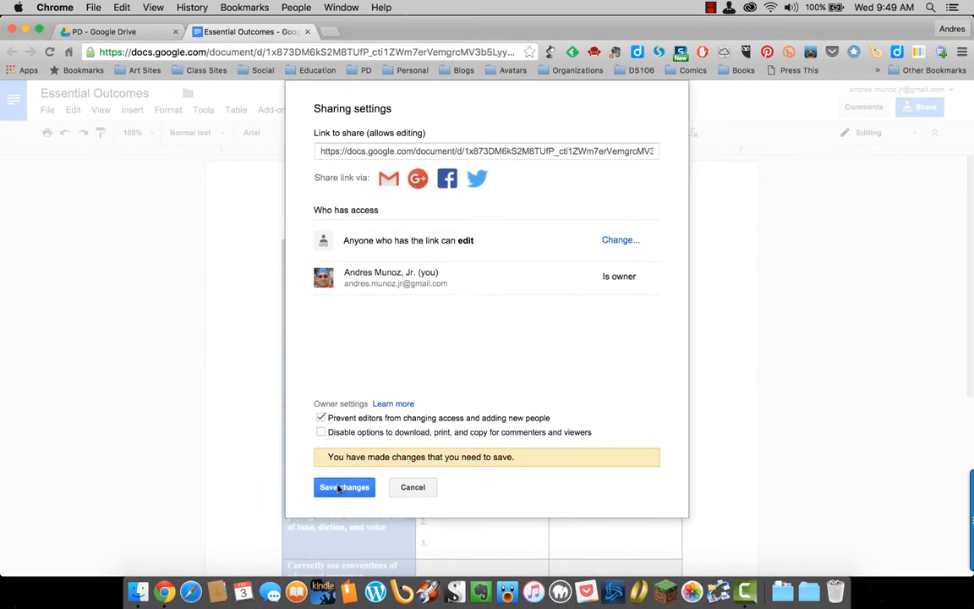
{"action": "left_click", "coordinate": [344, 486]}
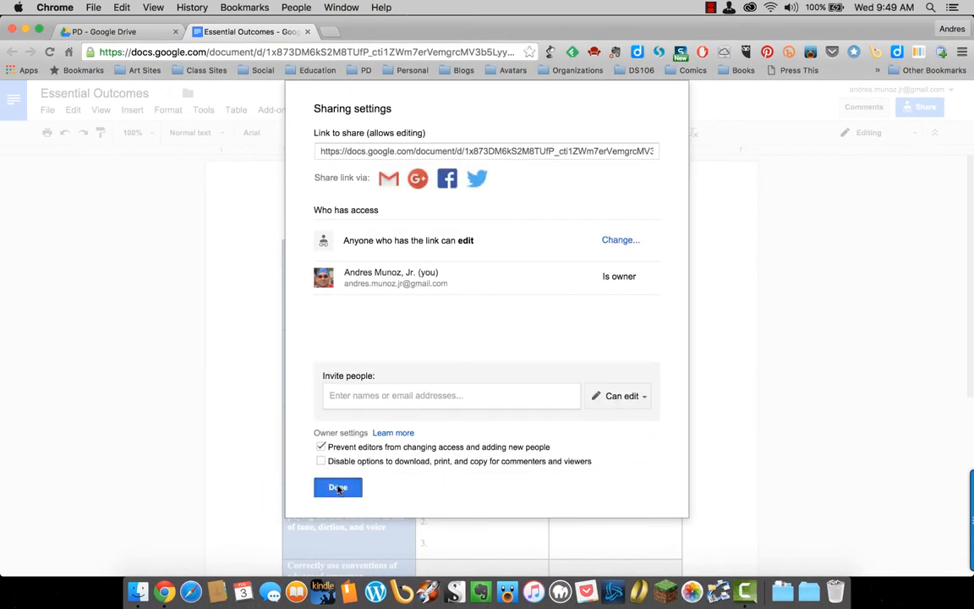
{"action": "left_click", "coordinate": [337, 487]}
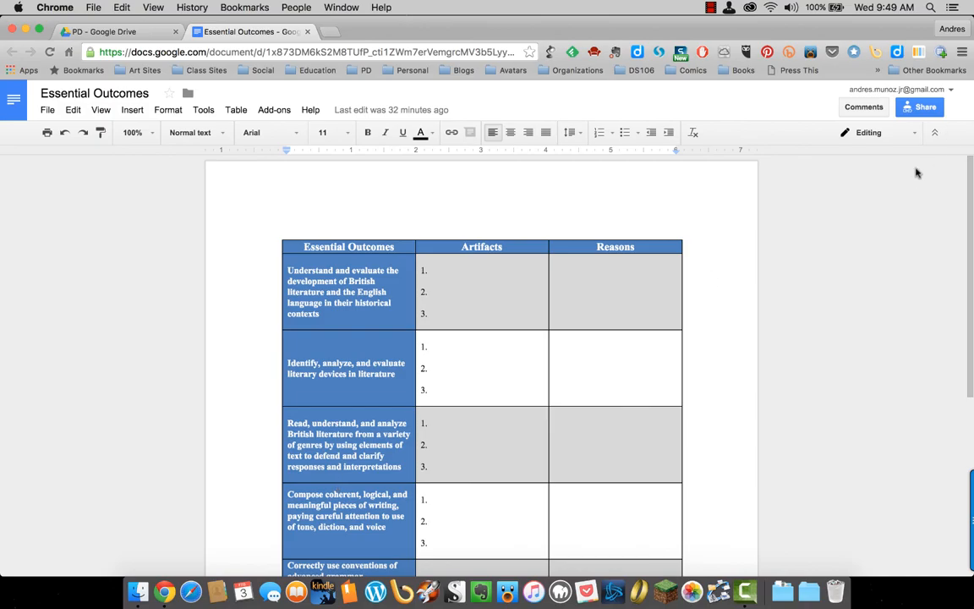